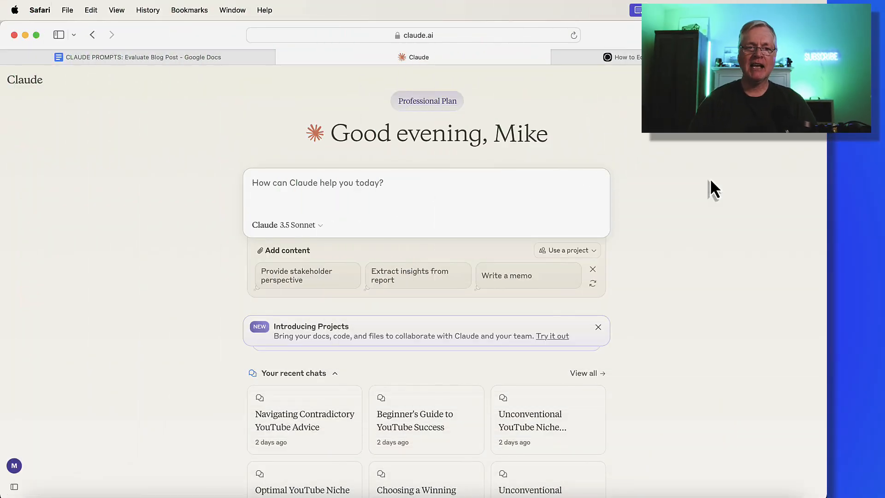
- Select the Prompt 1 question about evaluating a blog post in the prompts document
click(139, 57)
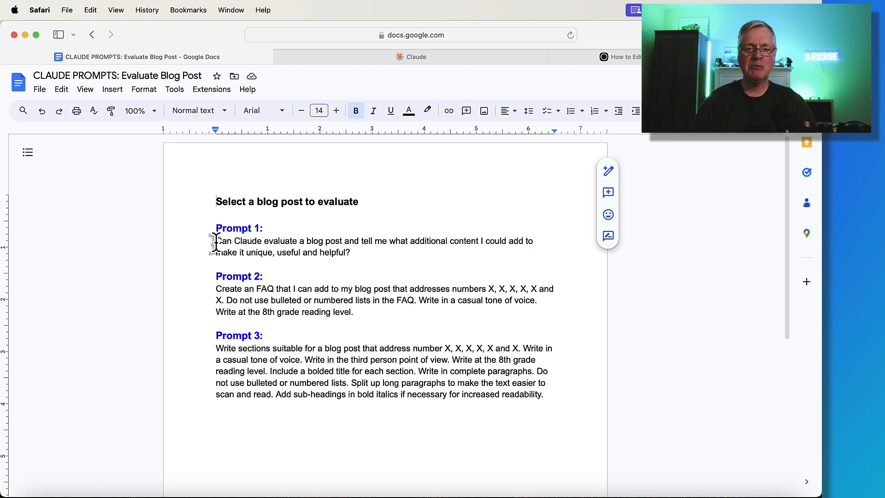
drag(216, 240, 348, 253)
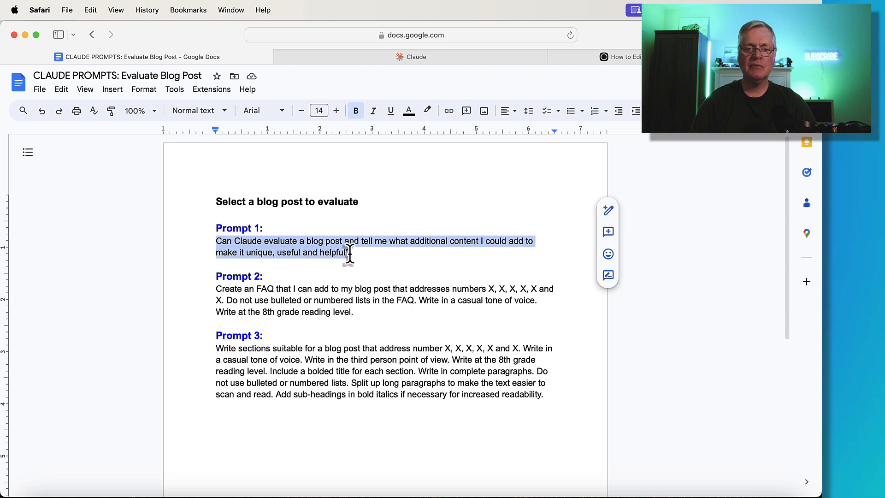
- Return to the Claude conversation to ask whether it can evaluate a blog post
click(416, 56)
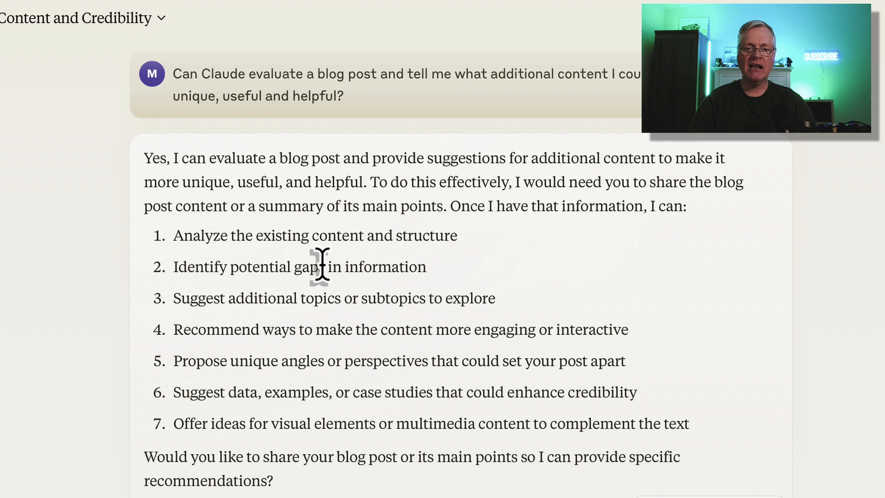
mouse_move(422, 298)
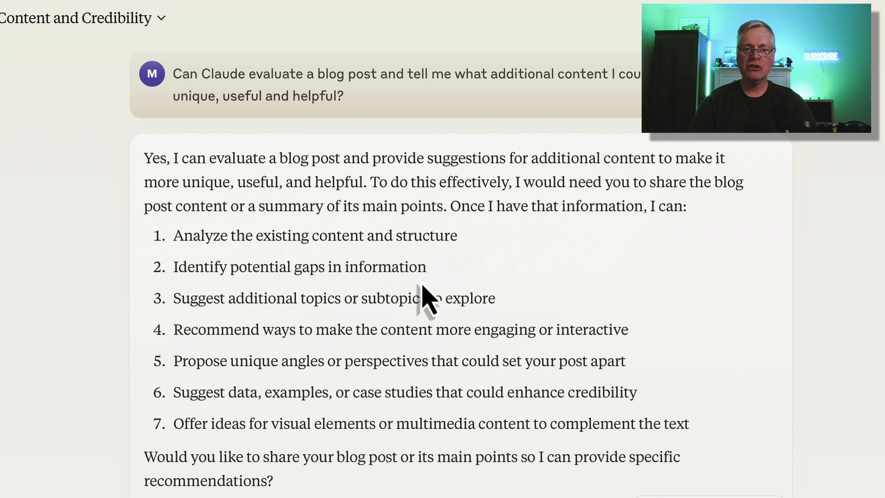
mouse_move(411, 336)
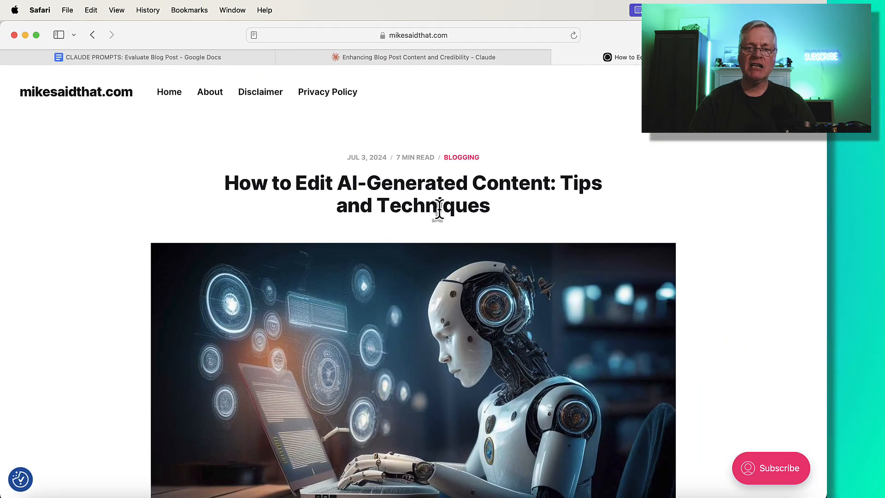
- Select the full 'How to Edit AI-Generated Content' post text through the conclusion
scroll(down, 3)
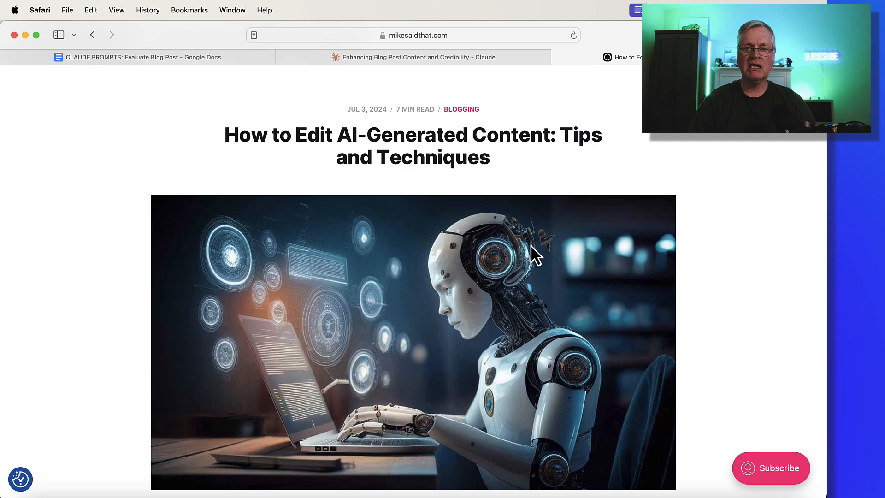
scroll(down, 3)
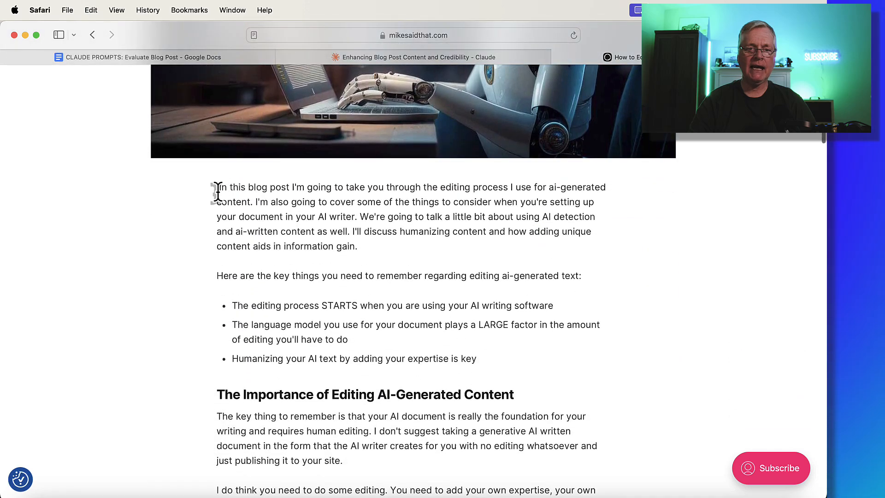
drag(217, 187, 254, 339)
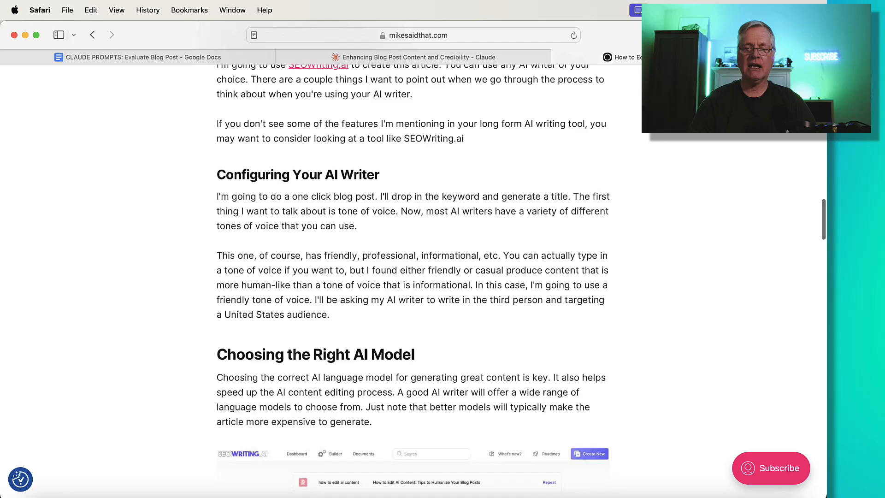
scroll(down, 3)
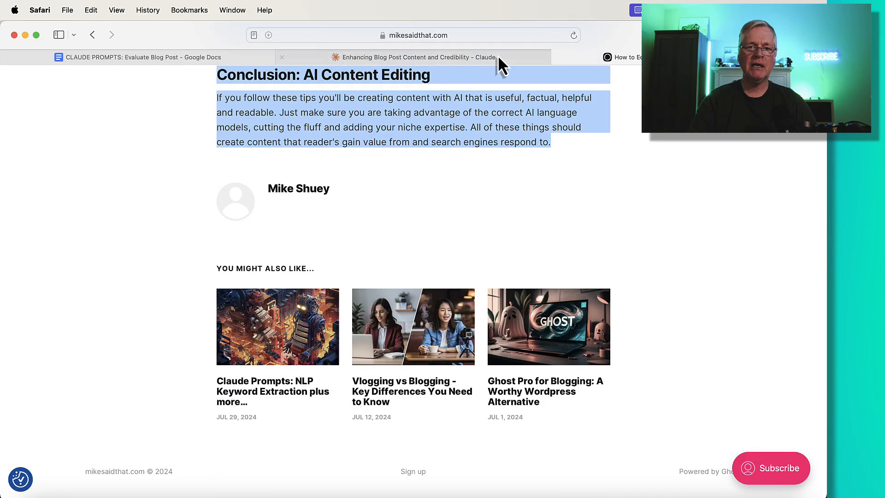
- Send the pasted blog post to Claude and review its twelve suggested content additions
click(416, 56)
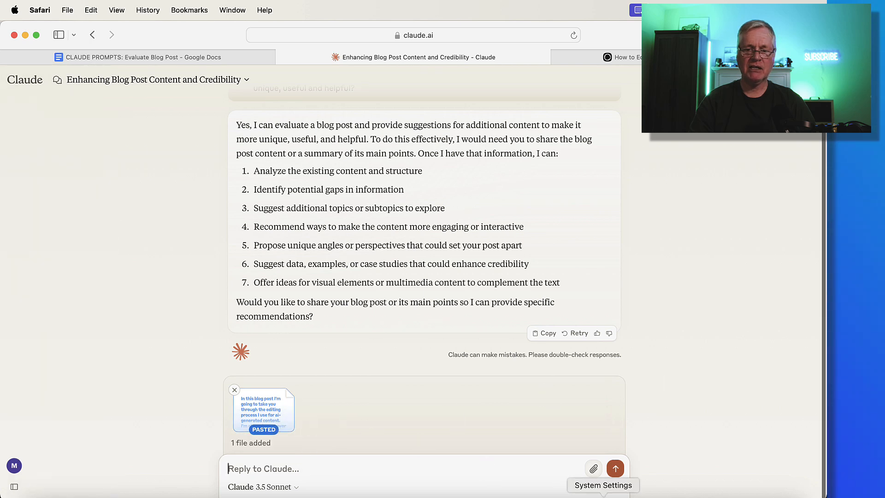
click(615, 468)
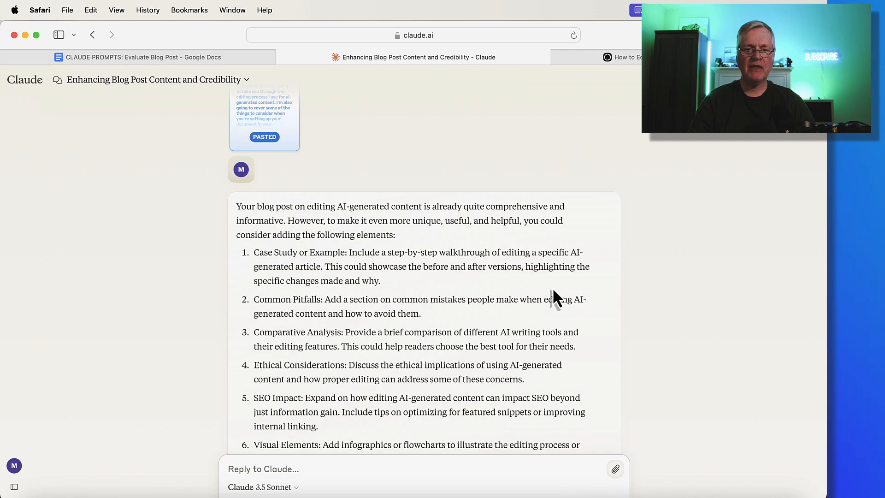
scroll(down, 3)
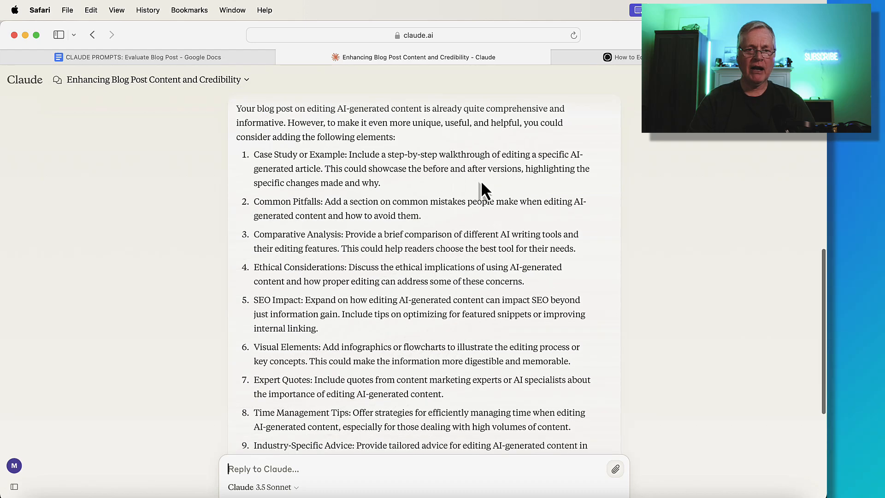
scroll(down, 3)
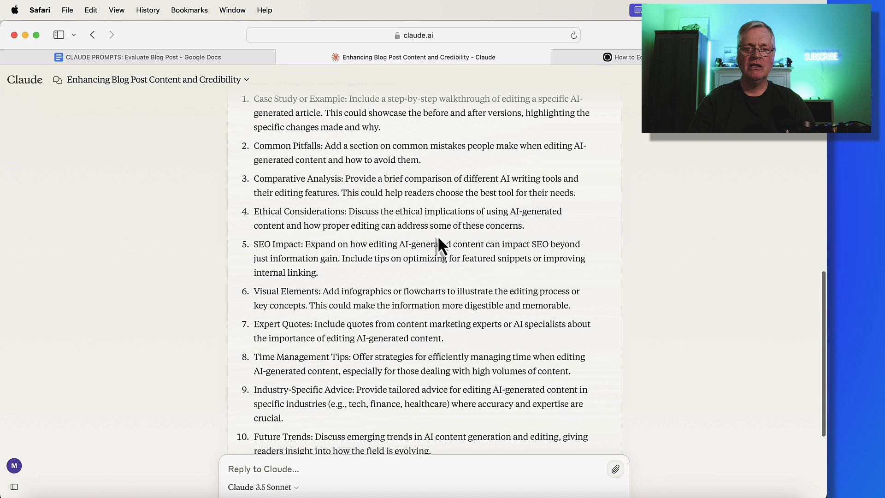
scroll(down, 3)
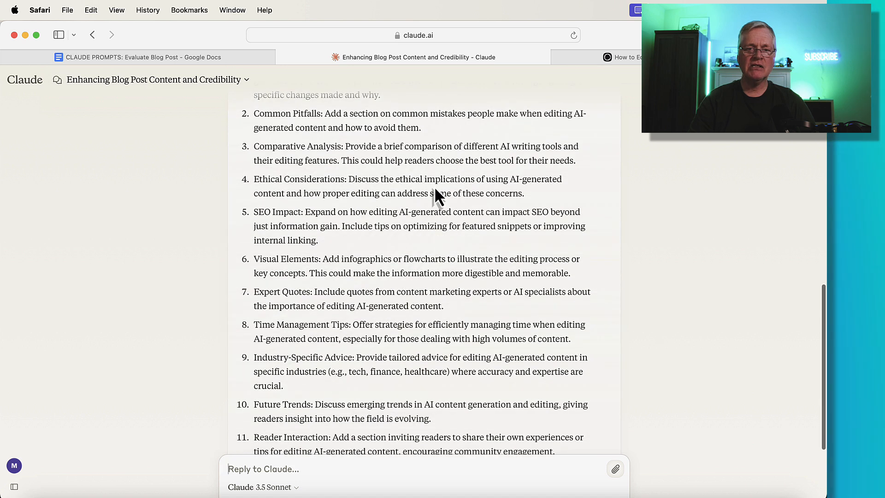
scroll(down, 3)
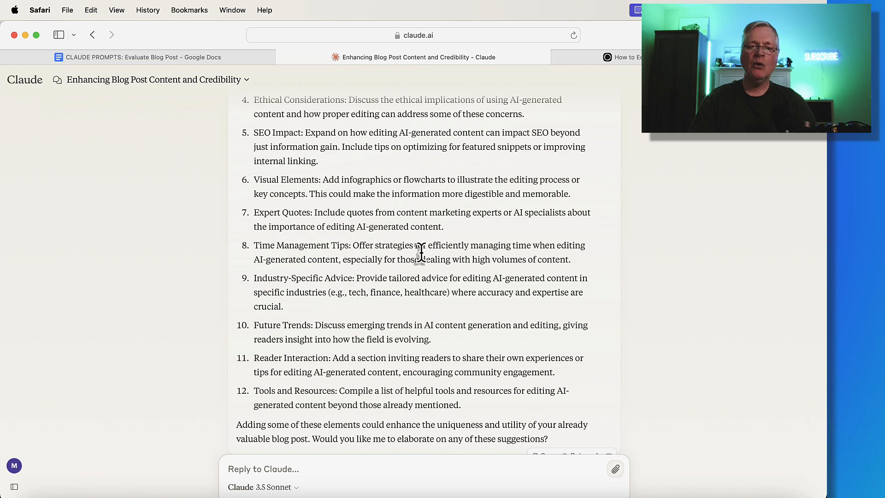
scroll(up, 3)
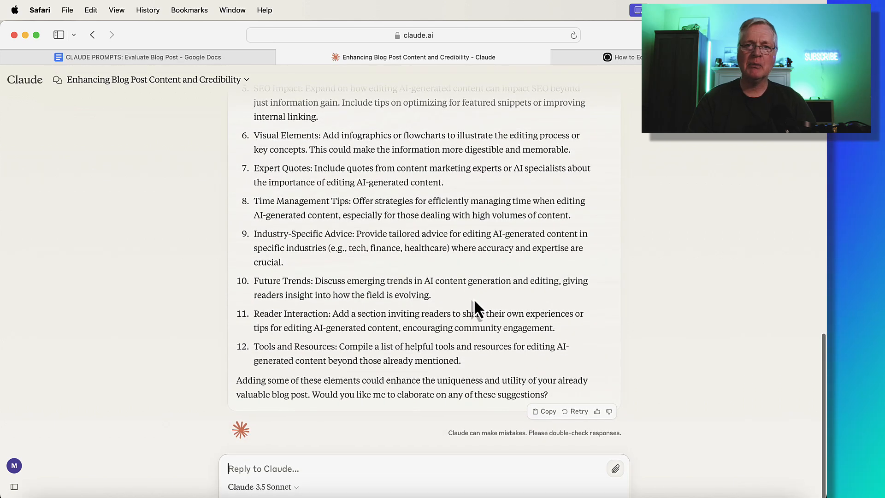
scroll(up, 3)
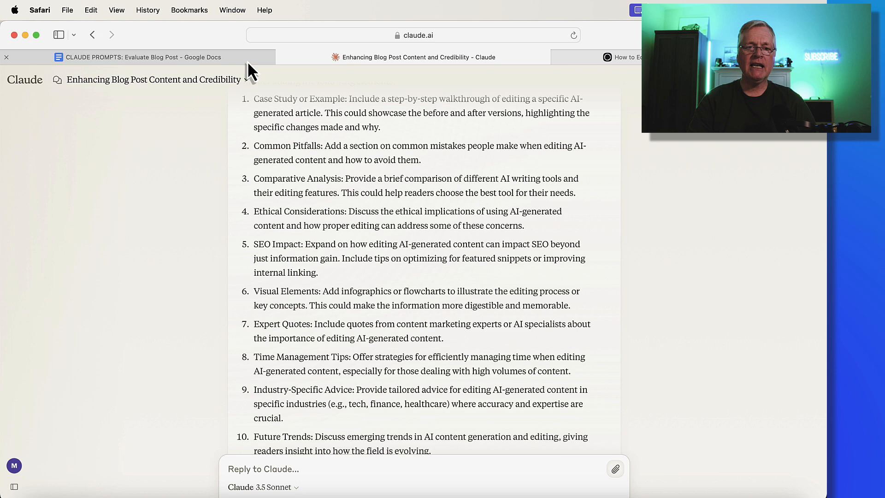
- Take the Prompt 2 FAQ request from the prompts document, checking Claude's suggestion list in between
click(140, 56)
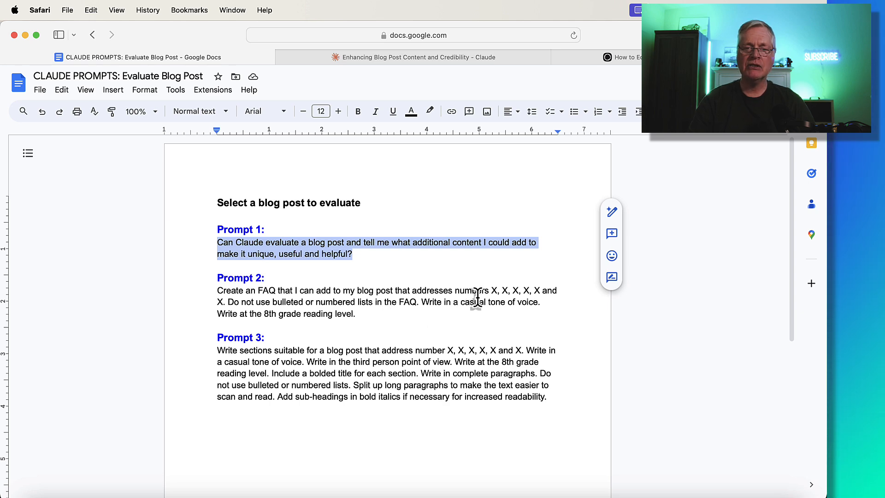
click(416, 56)
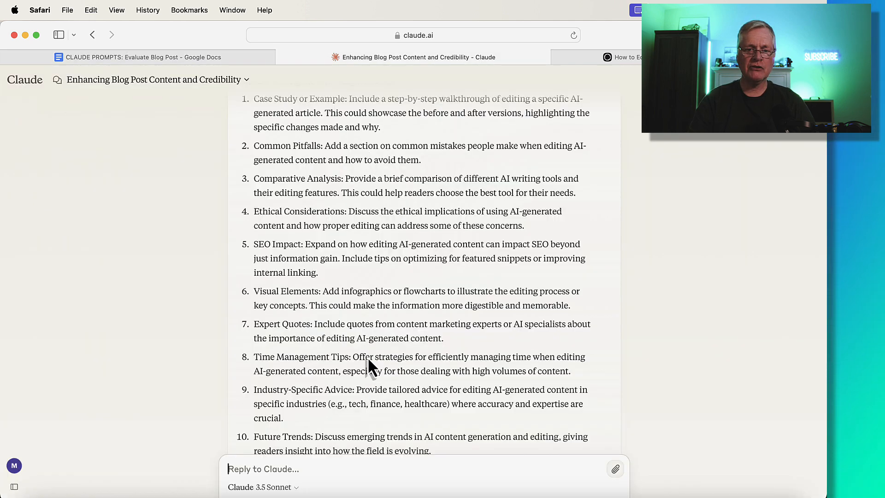
click(138, 57)
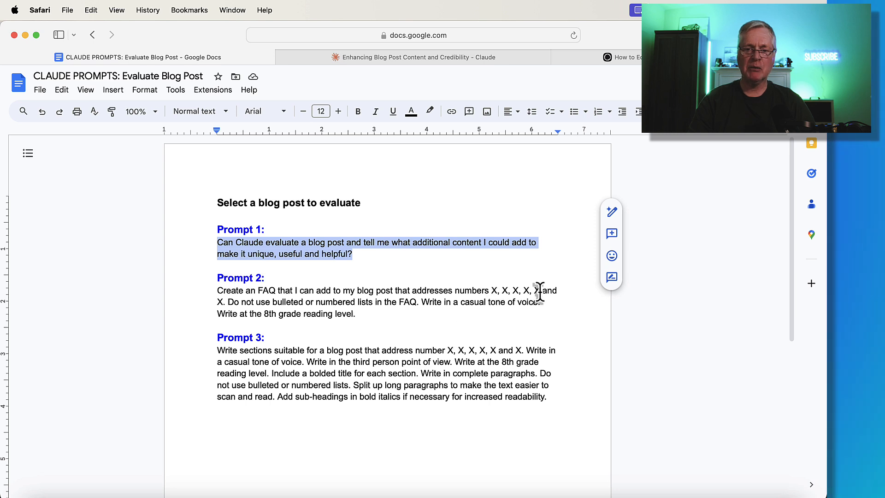
mouse_move(333, 312)
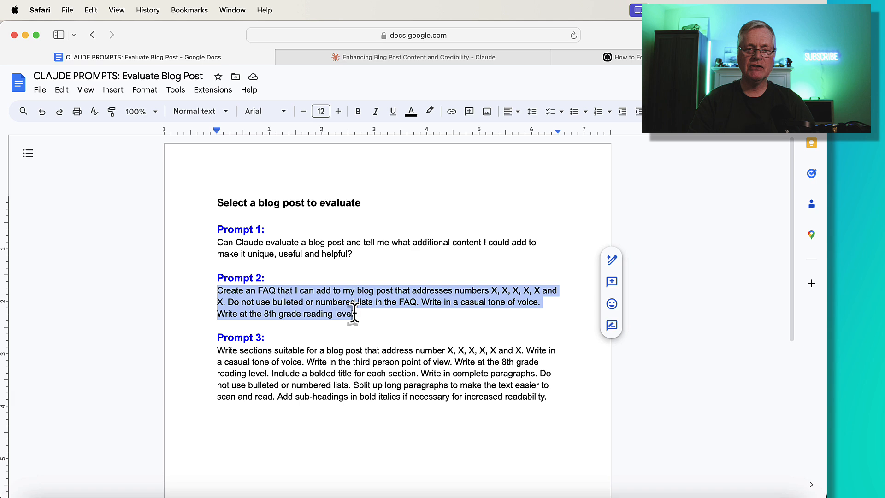
click(415, 57)
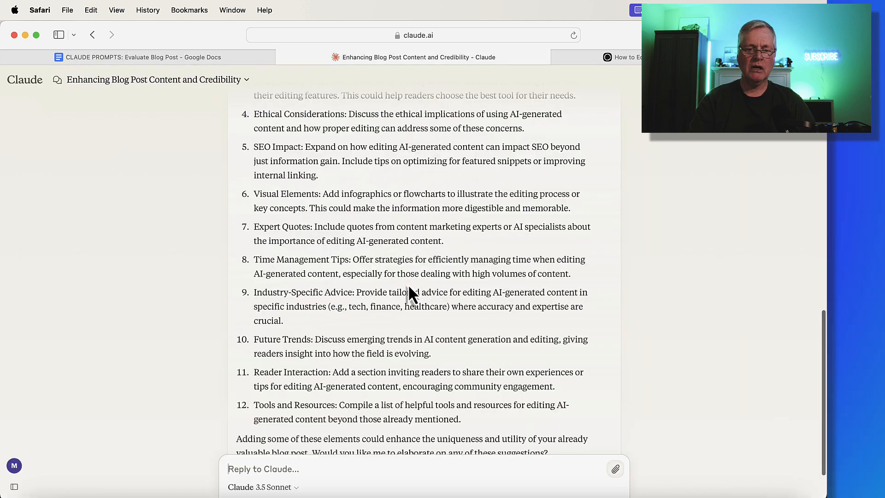
- Compose the FAQ prompt addressing suggestion numbers 2, 5, 8 and 10 in a casual tone
text(Create an FAQ that I can add to my blog post that addresses numbers X, X, X, X, X and X. Do not use bulleted or numbered lists in the FAQ. Write in a casual tone of voice. Write at the 8th grade reading level.)
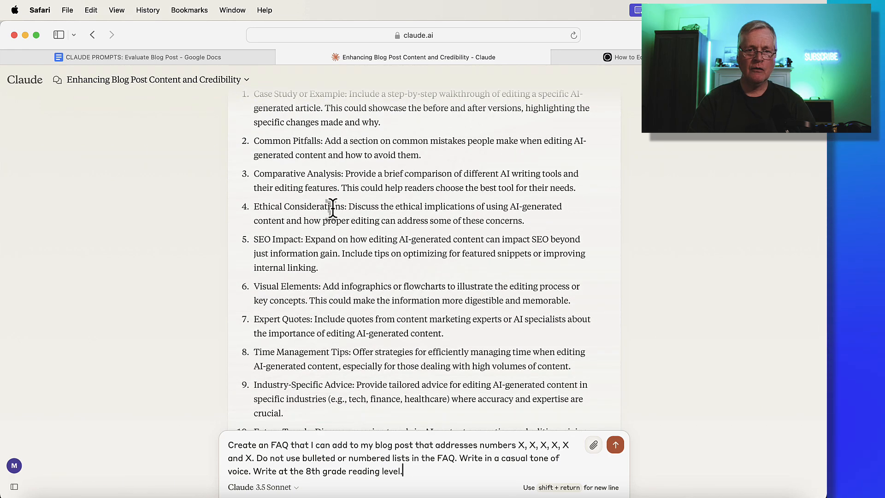
scroll(down, 3)
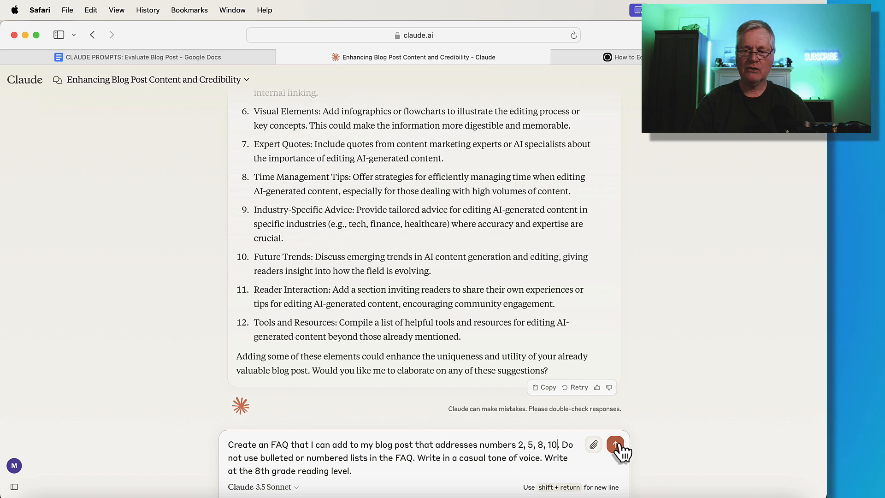
click(614, 444)
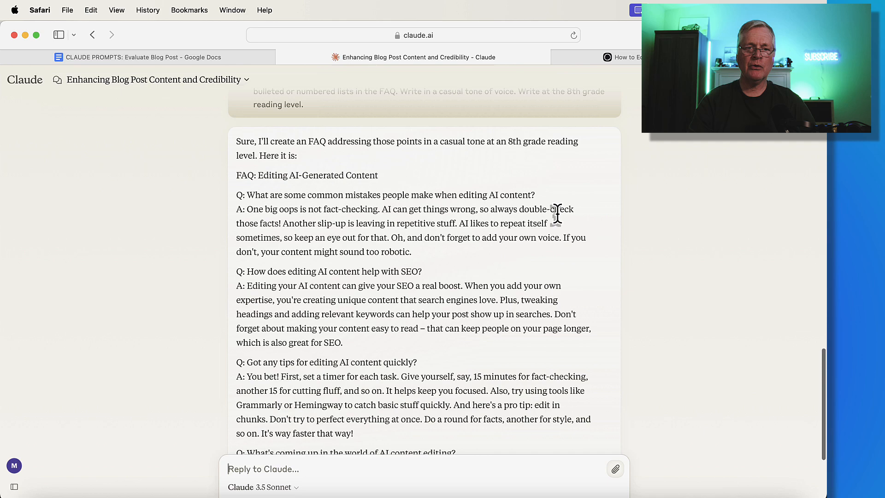
scroll(down, 3)
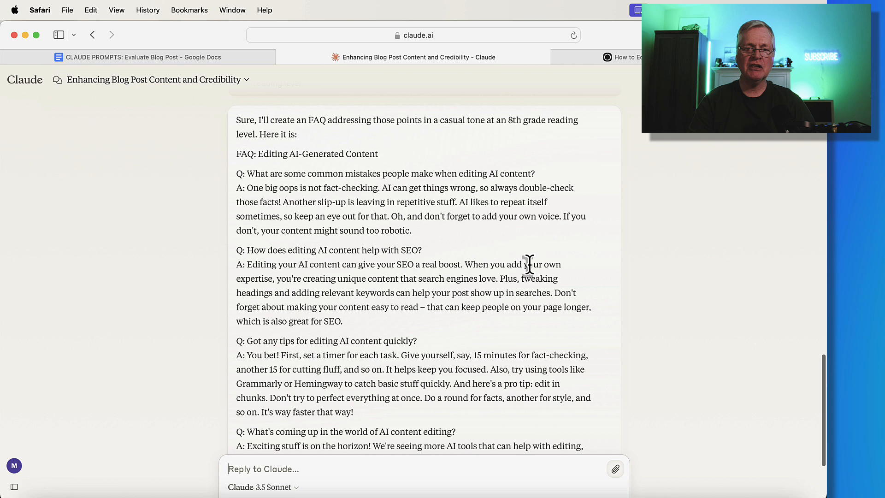
scroll(down, 3)
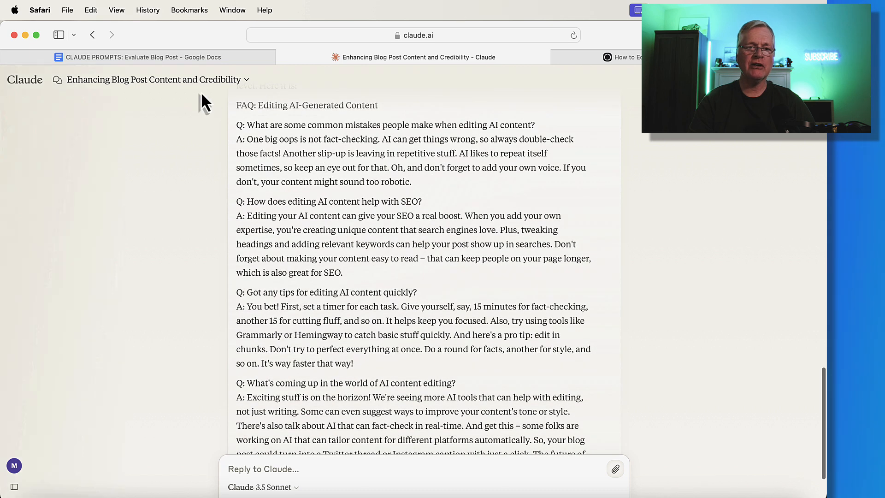
click(137, 56)
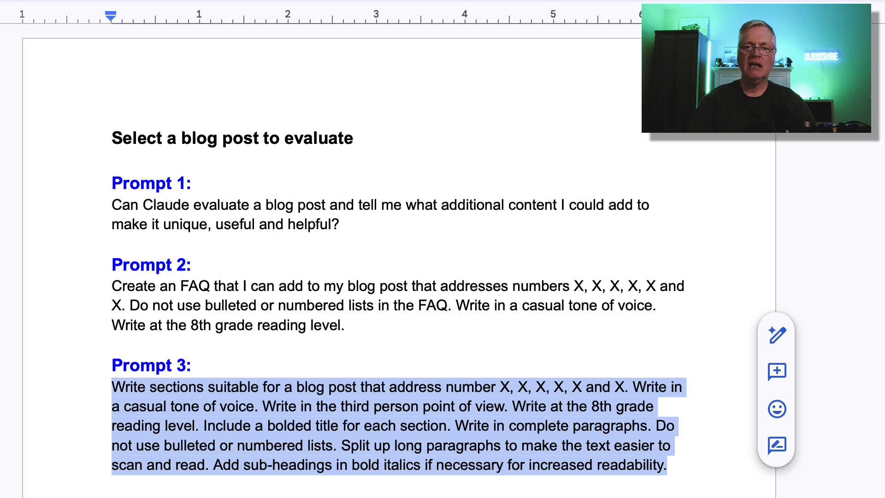
- Bring the Prompt 3 section-writing instructions into view for copying
scroll(down, 3)
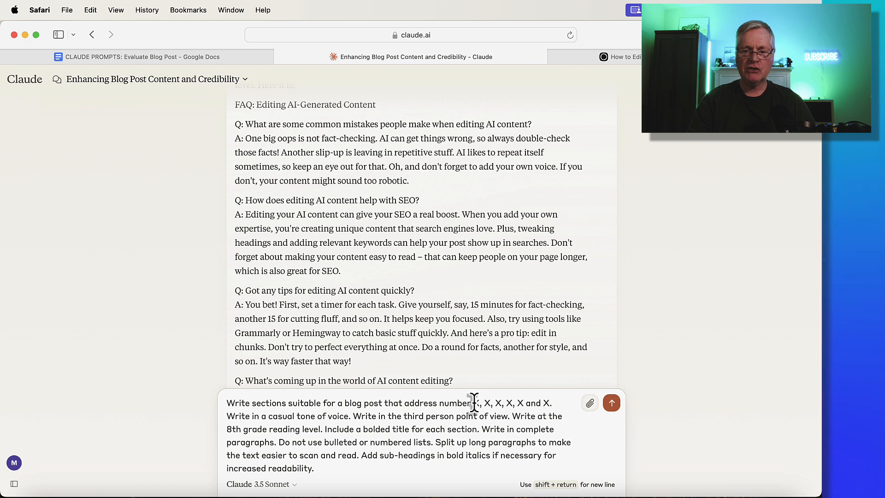
- Fill the section prompt's placeholders with 2, 5, 8, 10 and send it to Claude
text(5,)
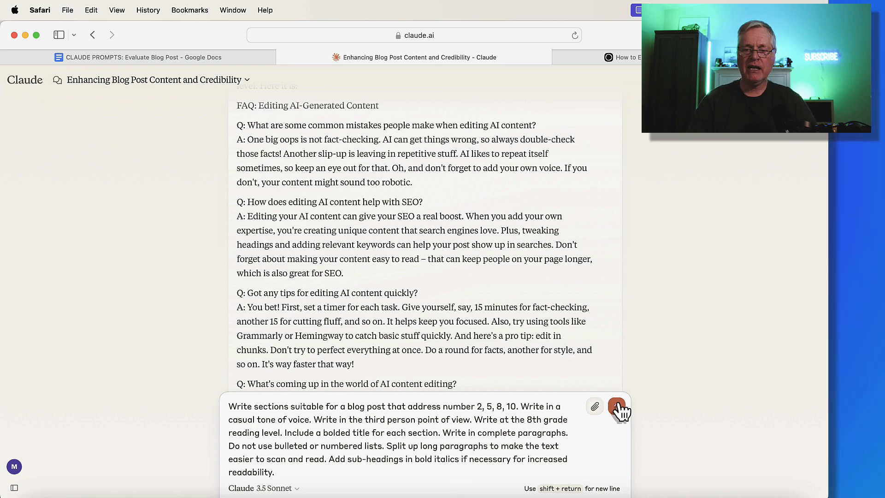
click(619, 406)
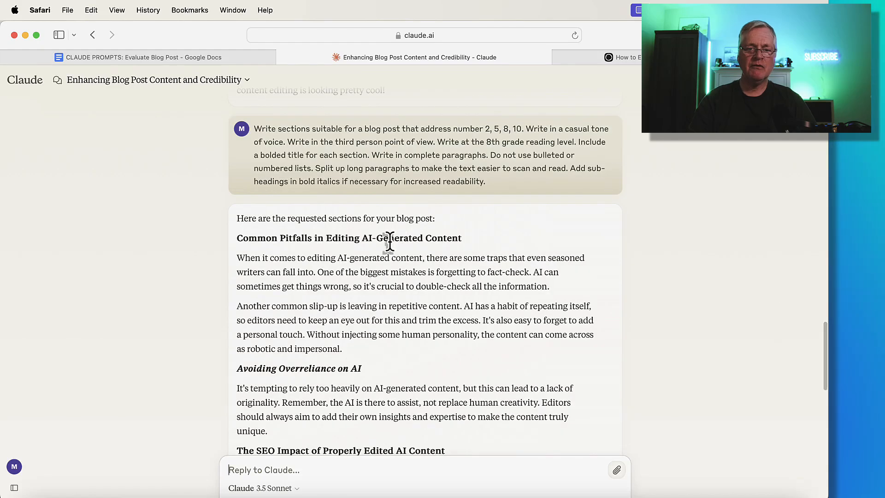
mouse_move(476, 271)
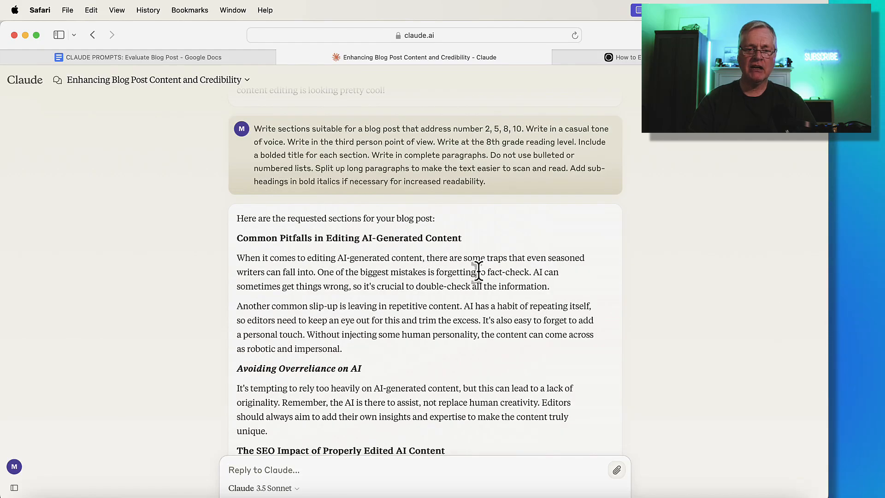
- Read through Claude's generated sections on editing pitfalls, SEO, time management and future trends
scroll(down, 3)
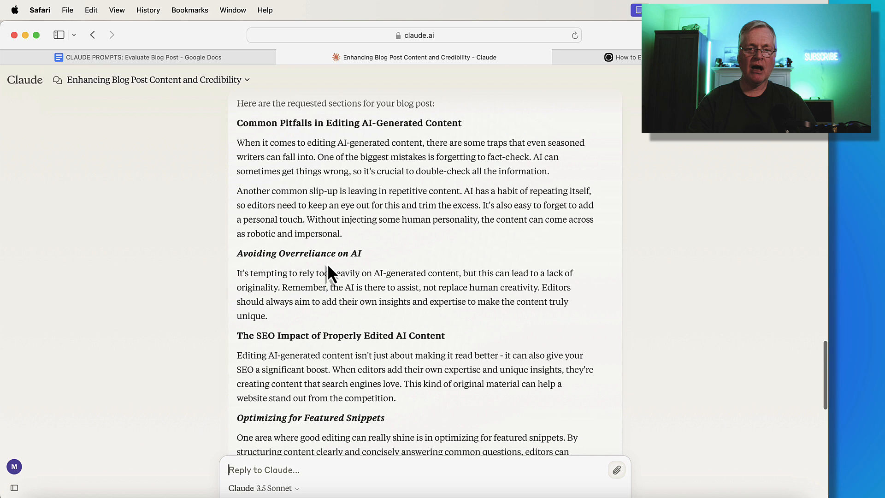
mouse_move(353, 273)
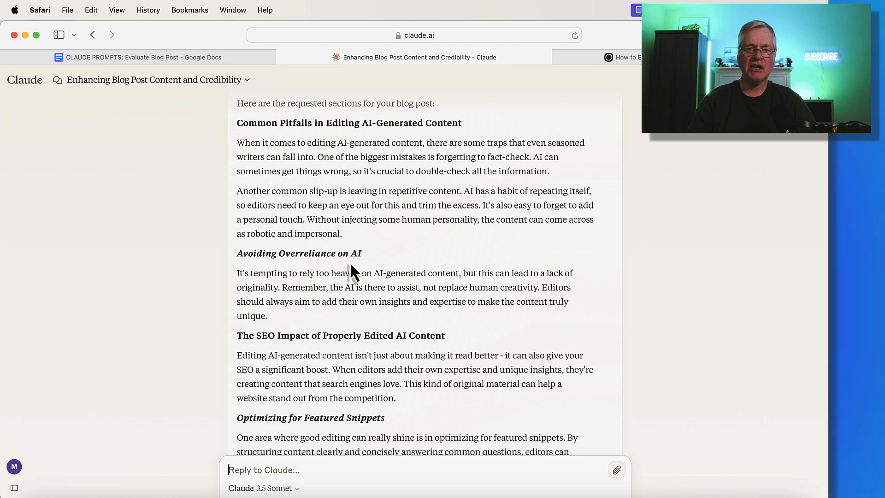
scroll(down, 3)
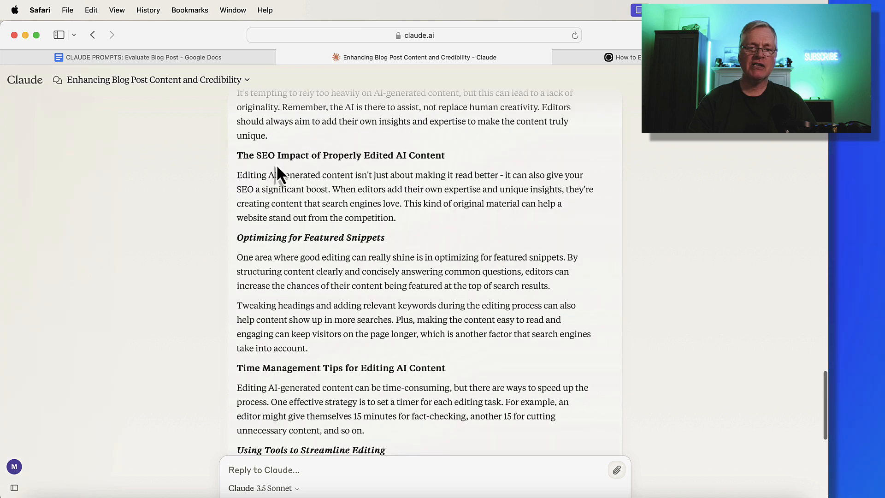
mouse_move(409, 173)
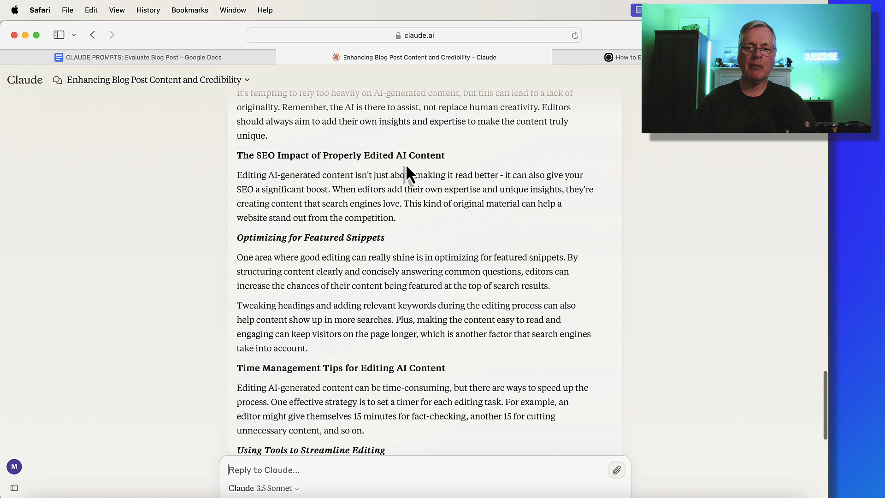
scroll(down, 3)
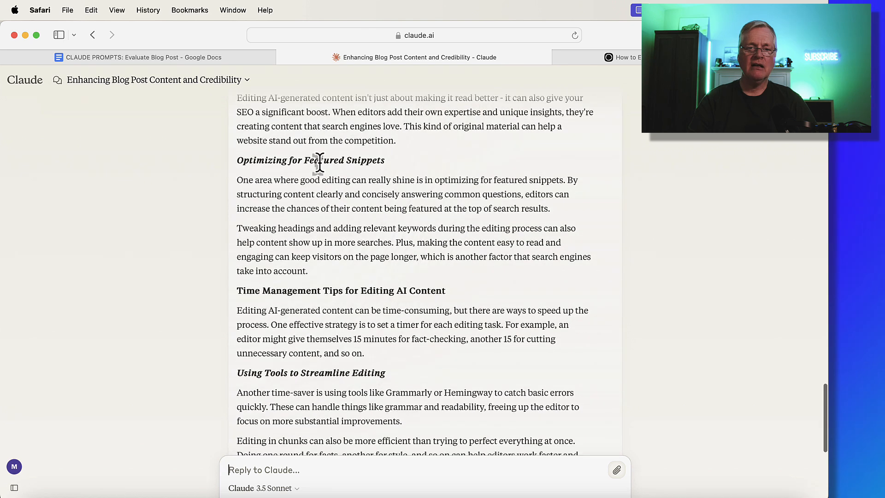
scroll(down, 3)
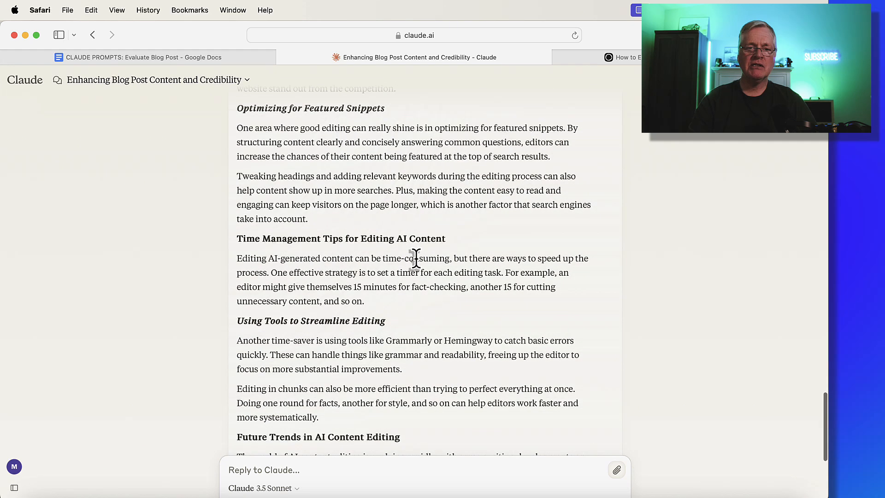
scroll(down, 3)
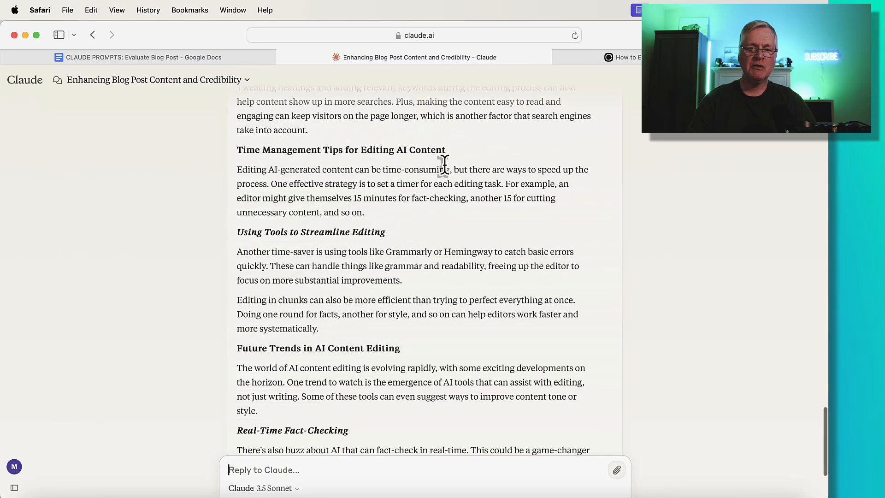
scroll(down, 3)
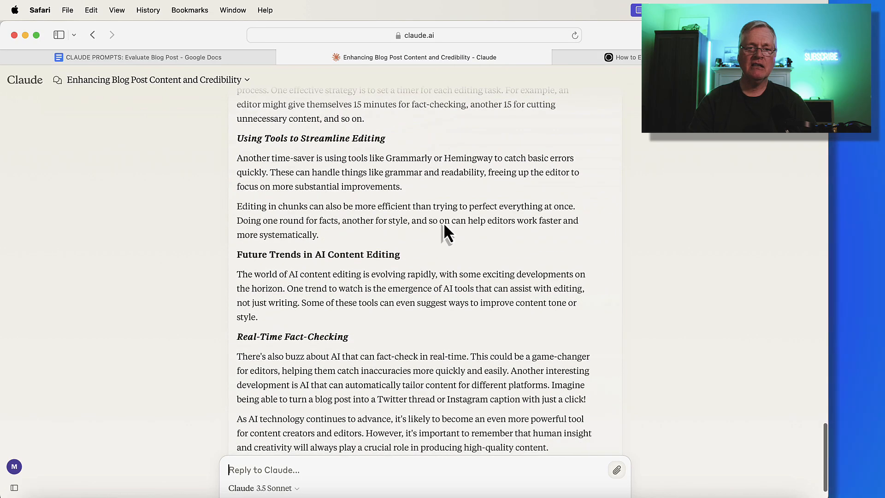
mouse_move(296, 144)
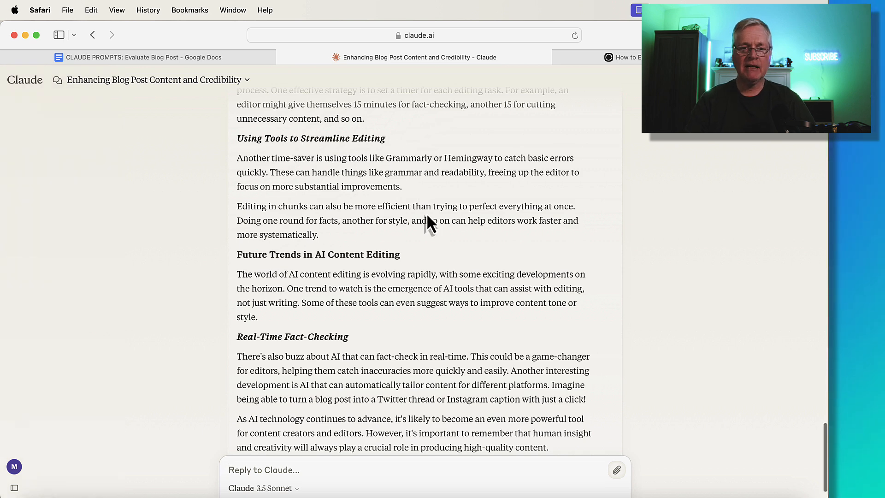
scroll(down, 3)
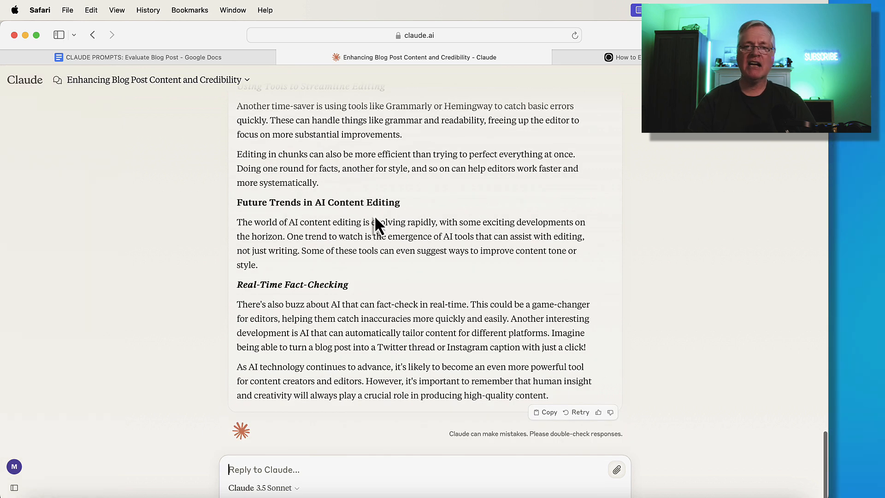
mouse_move(338, 303)
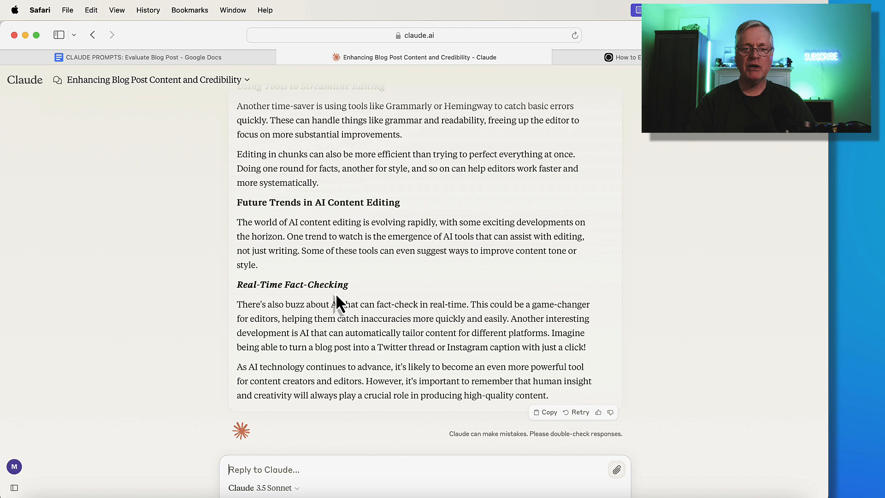
mouse_move(348, 305)
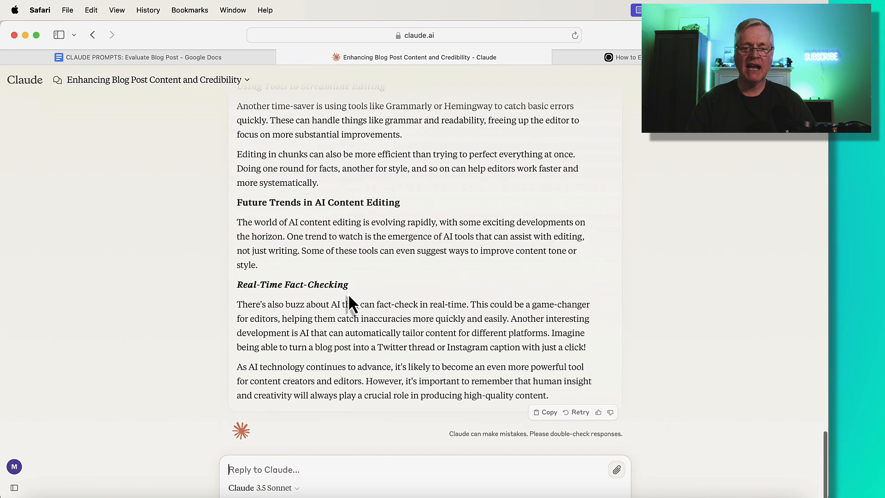
mouse_move(380, 288)
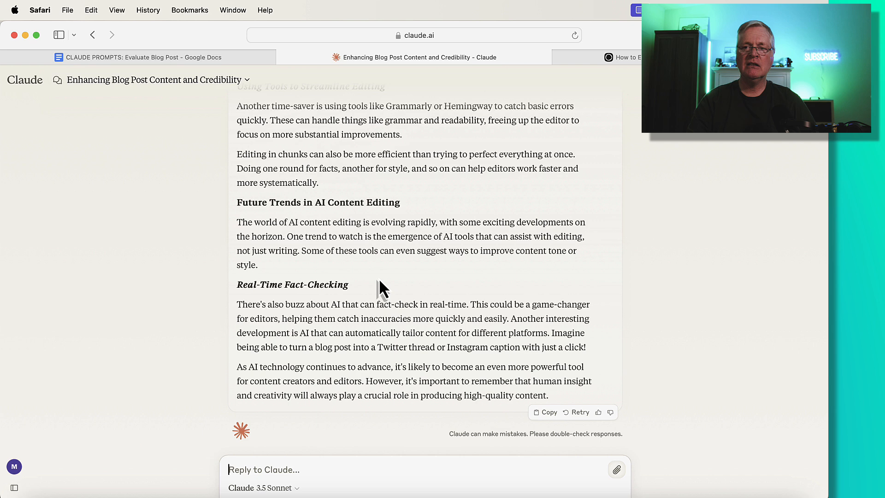
mouse_move(524, 231)
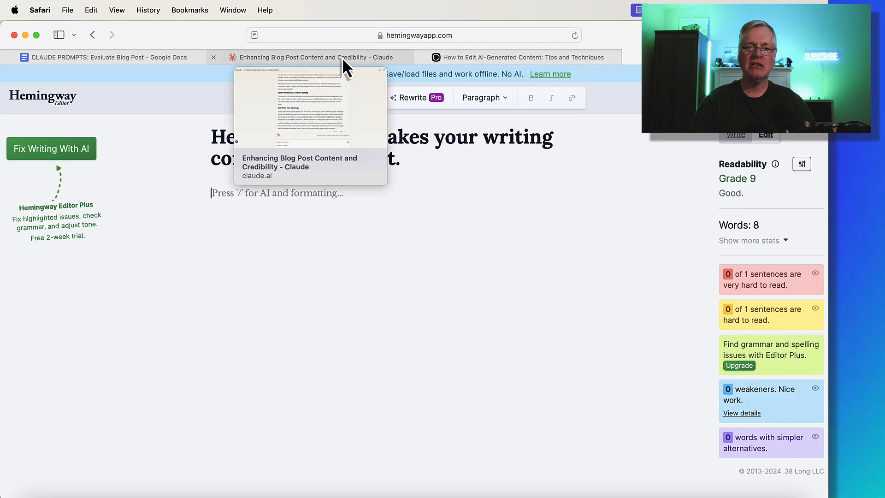
- Get a Grade 9 readability rating over 591 words in Hemingway, then return to the prompts document
click(313, 57)
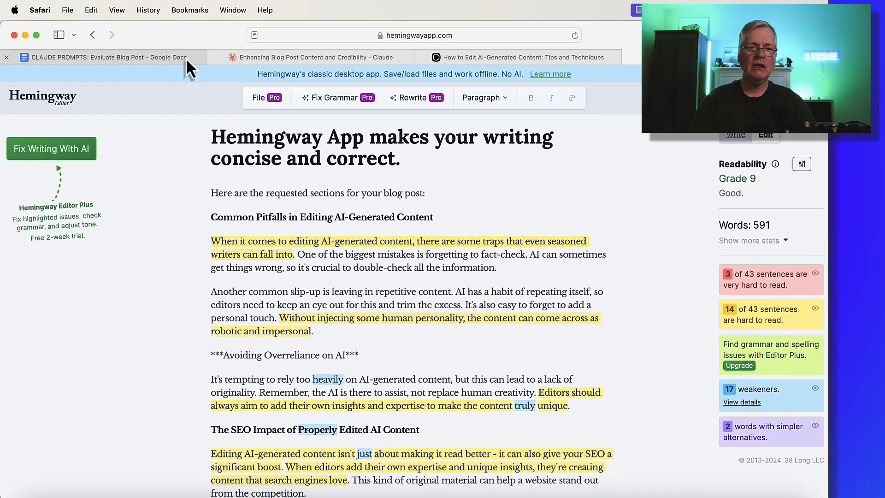
click(107, 56)
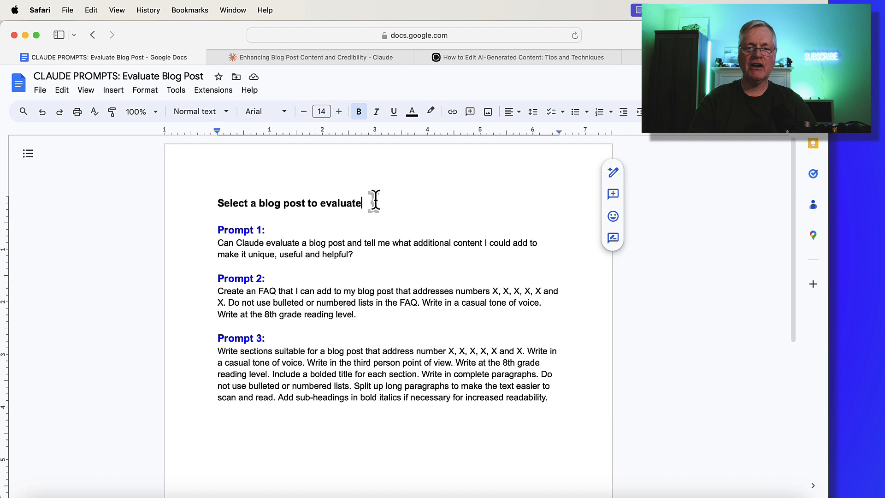